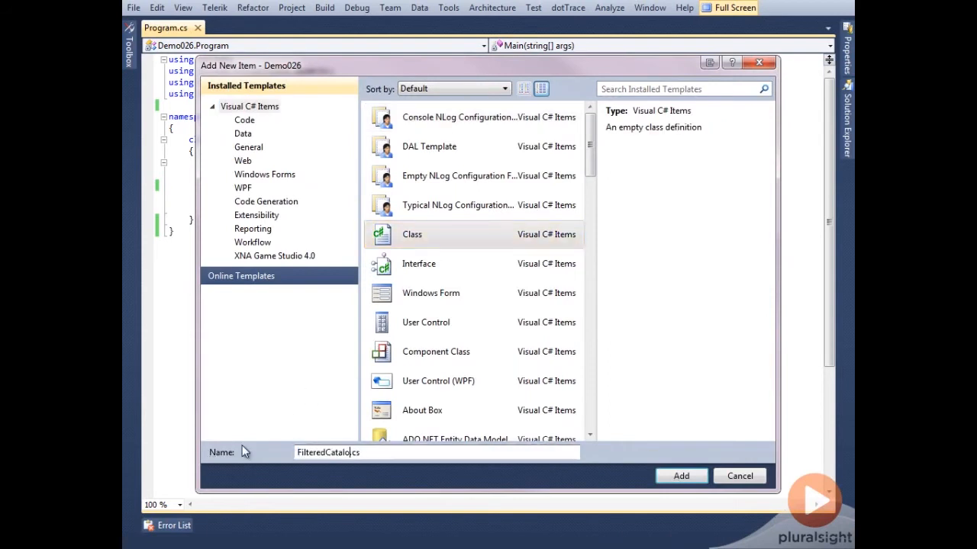
Step: Add a new Class item named FilteredCatalog.cs to the Demo026 project
left_click(680, 476)
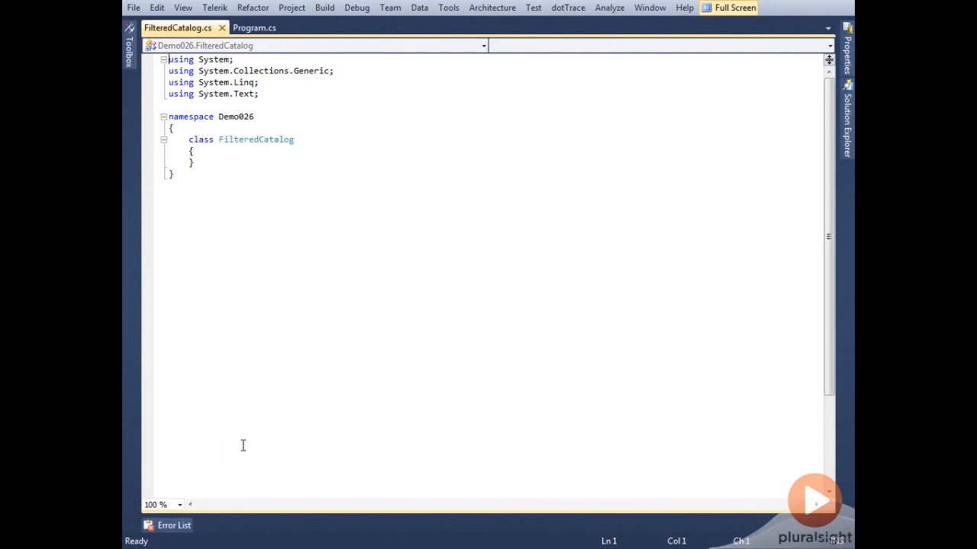
mouse_move(302, 145)
type(" :")
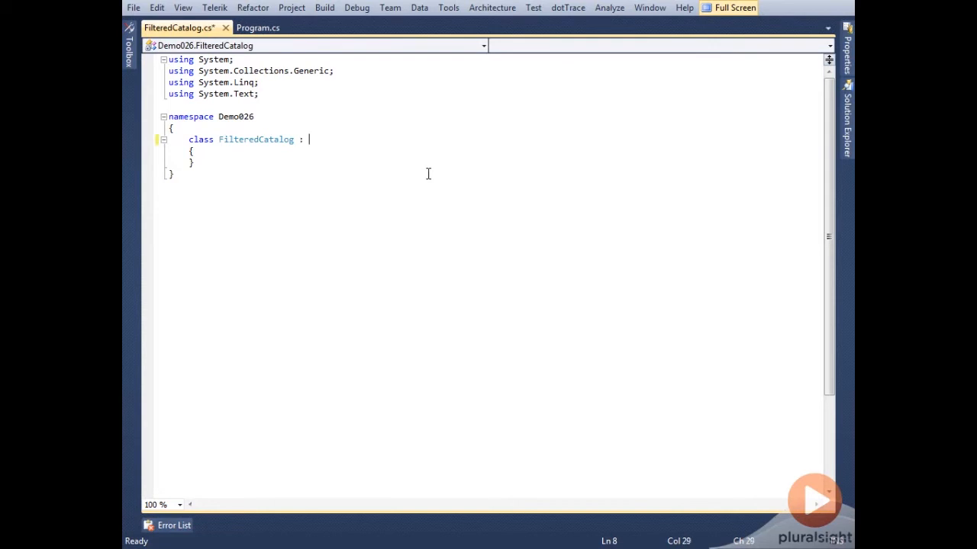
Step: Derive FilteredCatalog from ComposablePartCatalog with a constructor taking sourceCatalog and a Func inclusiveFilter
type("ComposablePartCatalog")
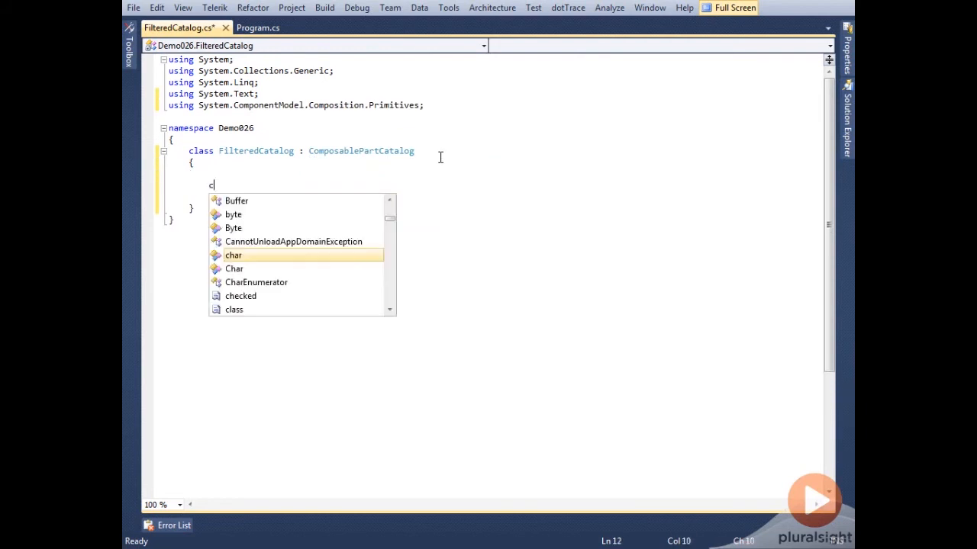
type("public FilteredCatalog()")
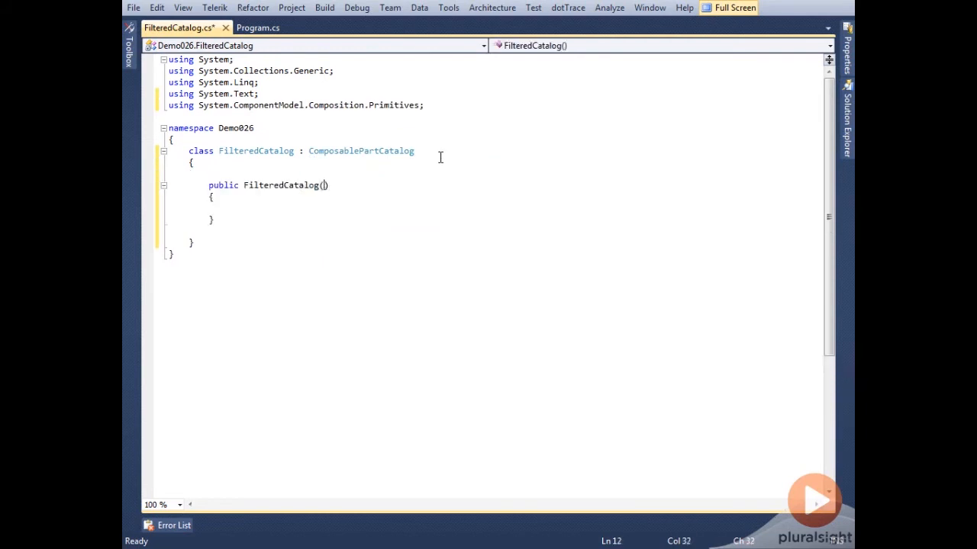
type("ComposablePartCatalog s")
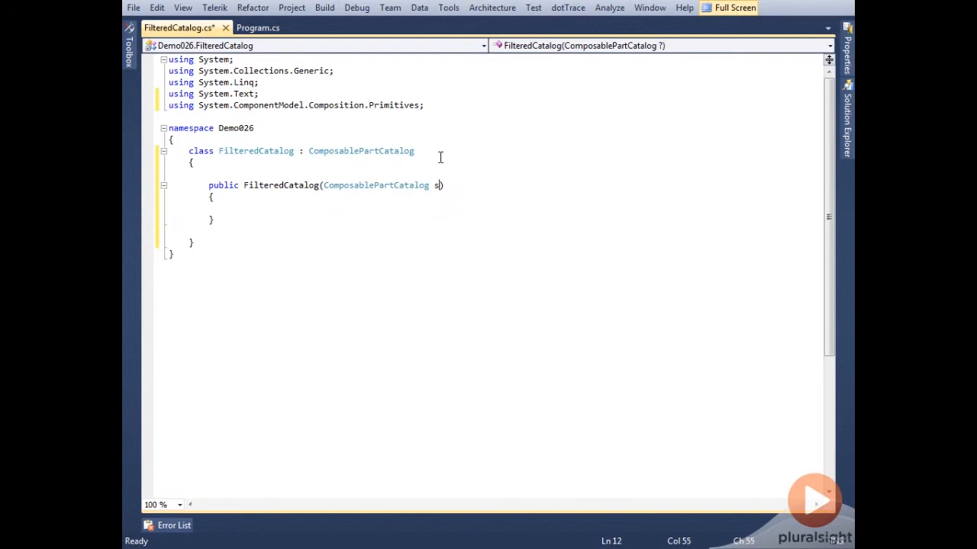
type("ourceCatalog,")
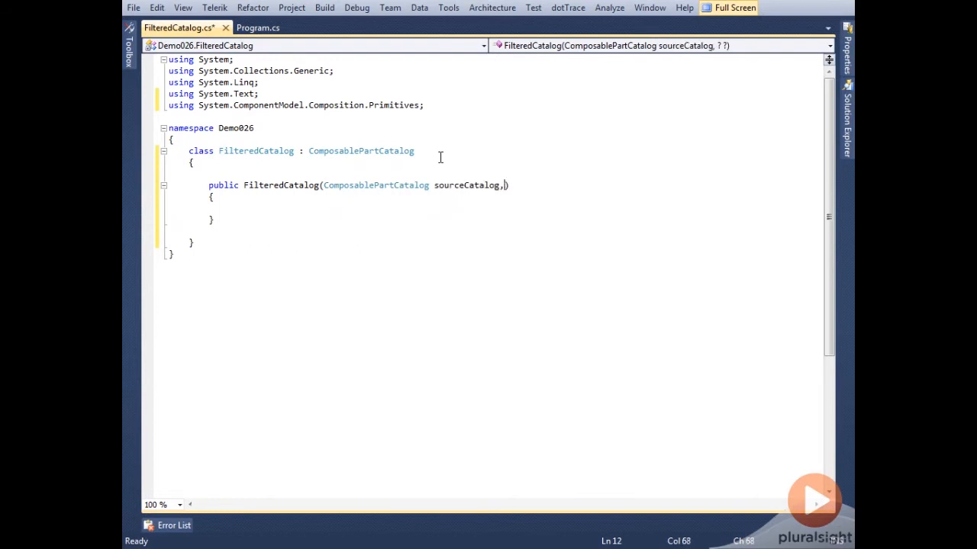
type("Func<ComposablePartDefinition, bool> inclusiveFilter")
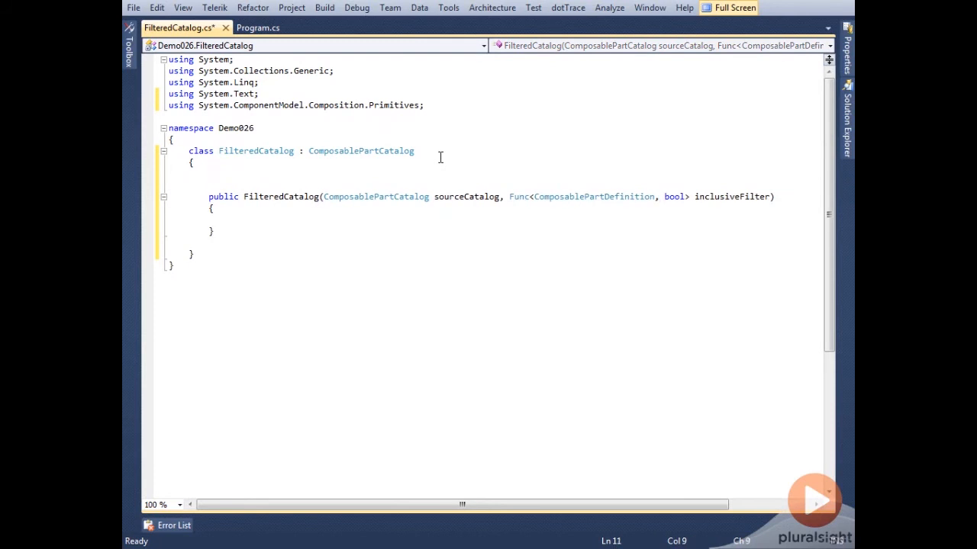
Step: Declare private sourceCatalog and inclusiveFilter fields and assign them in the constructor
type("private ComposablePartCatalog")
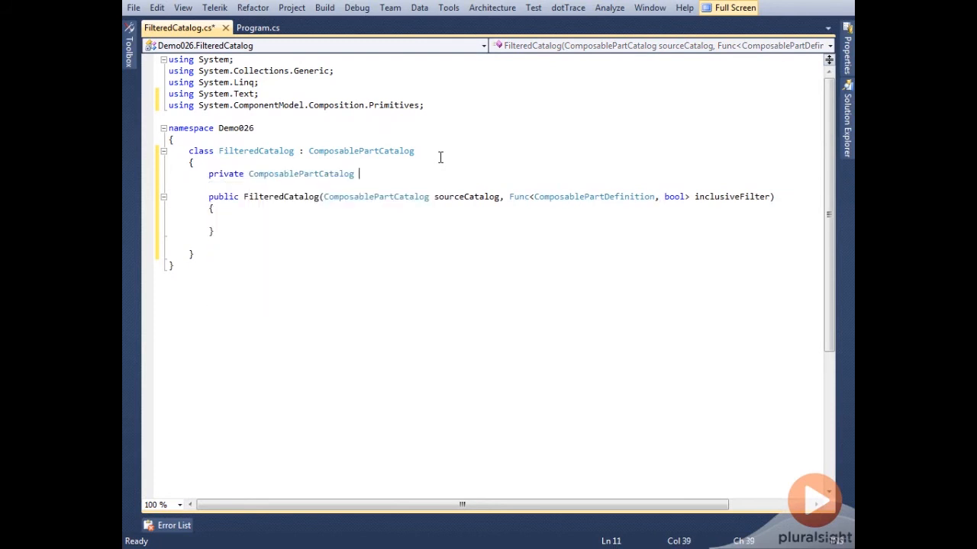
type("sourceCatalog;")
type("private Func")
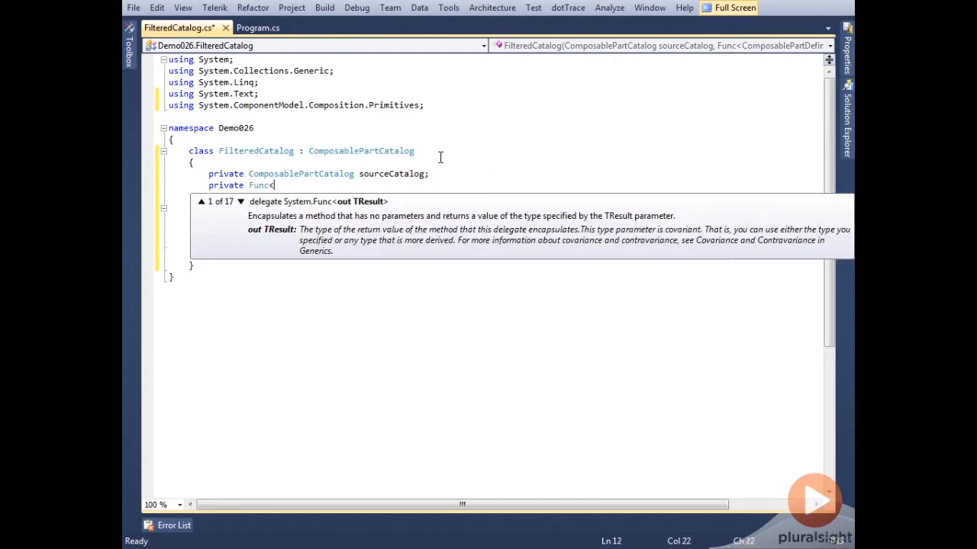
type("<ComposablePartDefinition, bool> inclusiveFilter;")
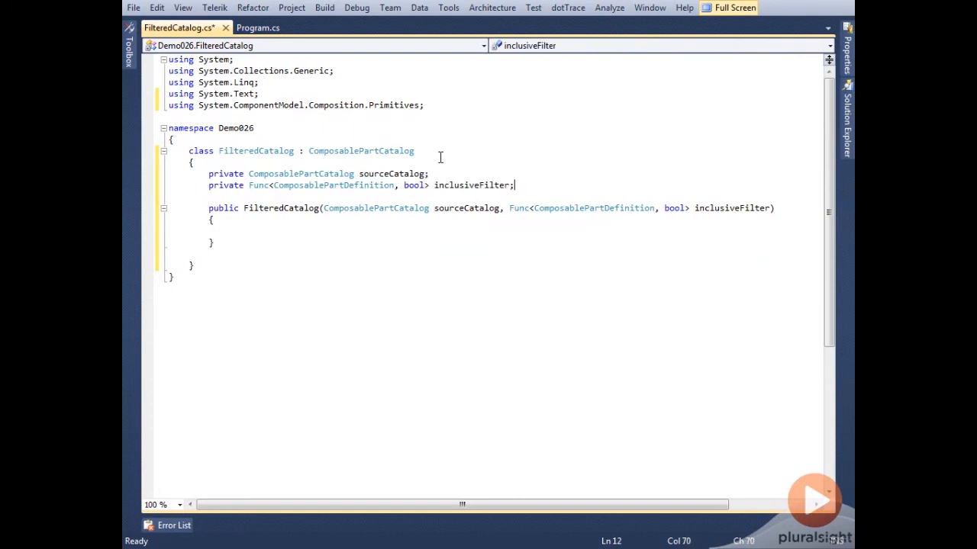
type("this")
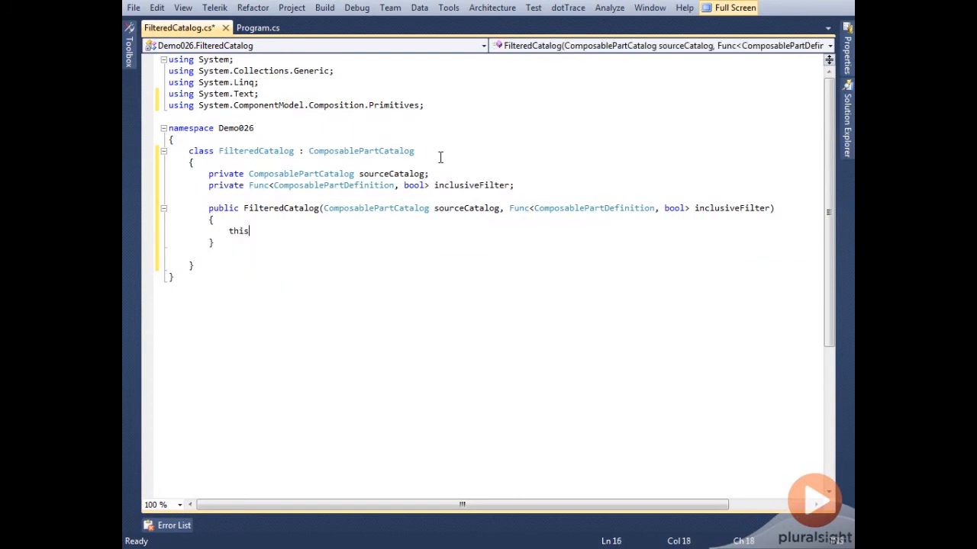
type(".inclusiveFilter = inclusiveFilter;")
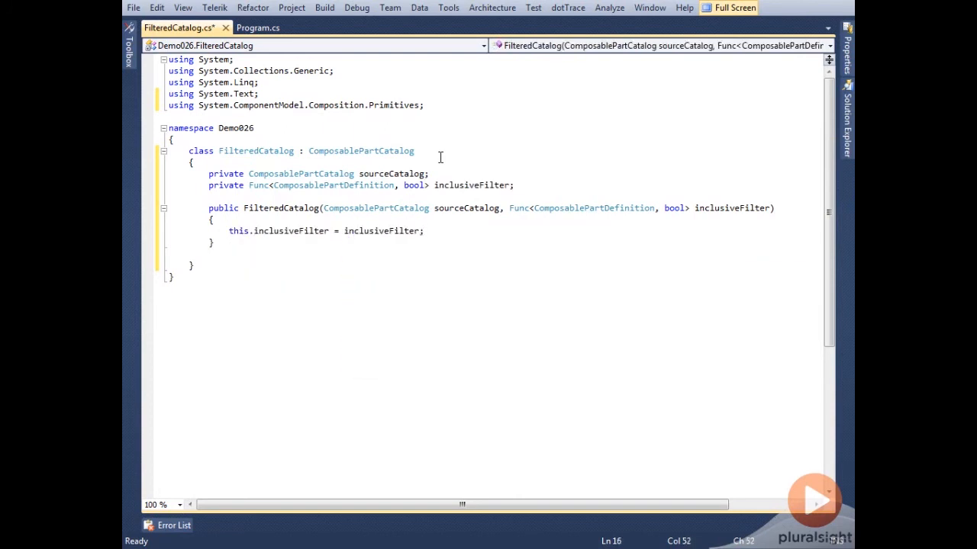
type("this.sourceCatalog = sourceCatalog;")
type("private")
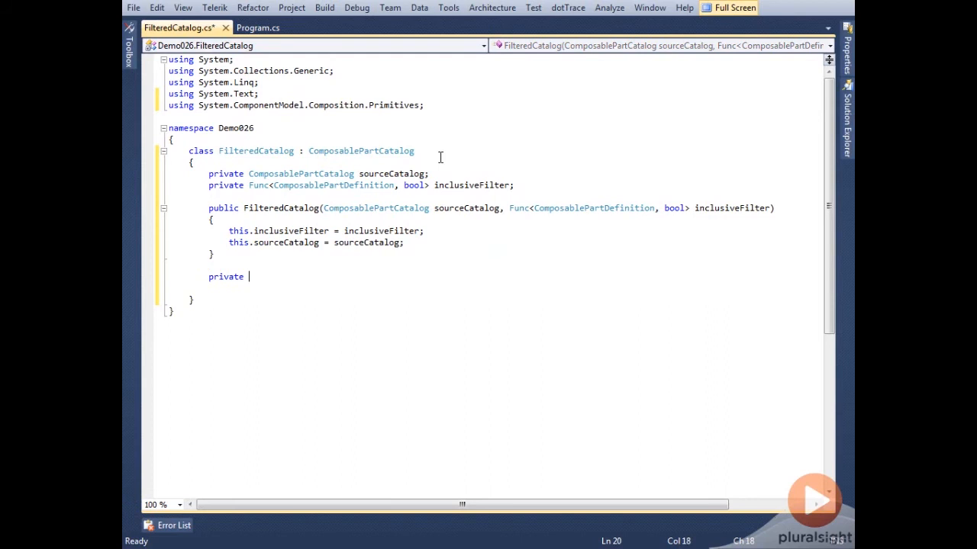
type("IQueryable<ComposablePartDefinition>")
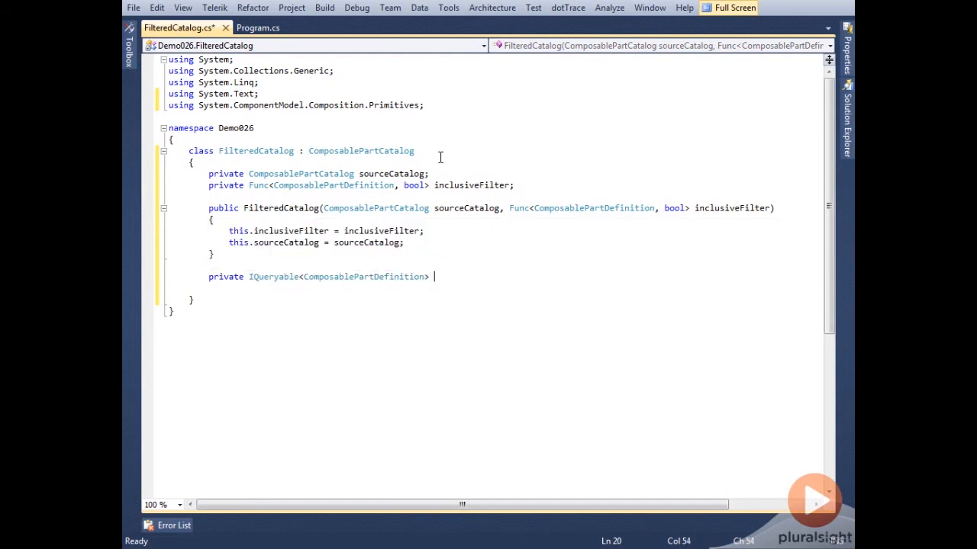
Step: Write FilterParts as a LINQ query over sourceCatalog.Parts keeping parts where inclusiveFilter is true, returning includedParts
type("FilterParts(")
type("var")
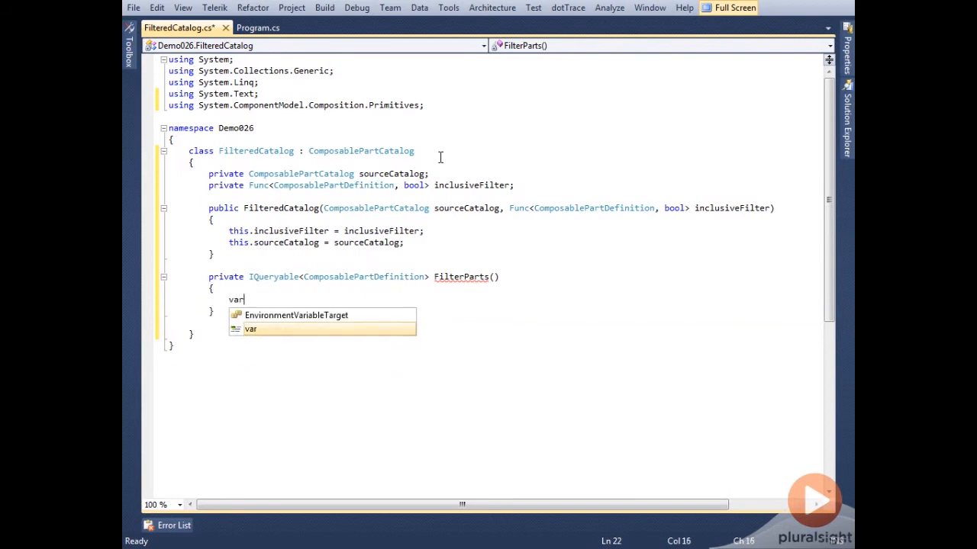
type("includedP")
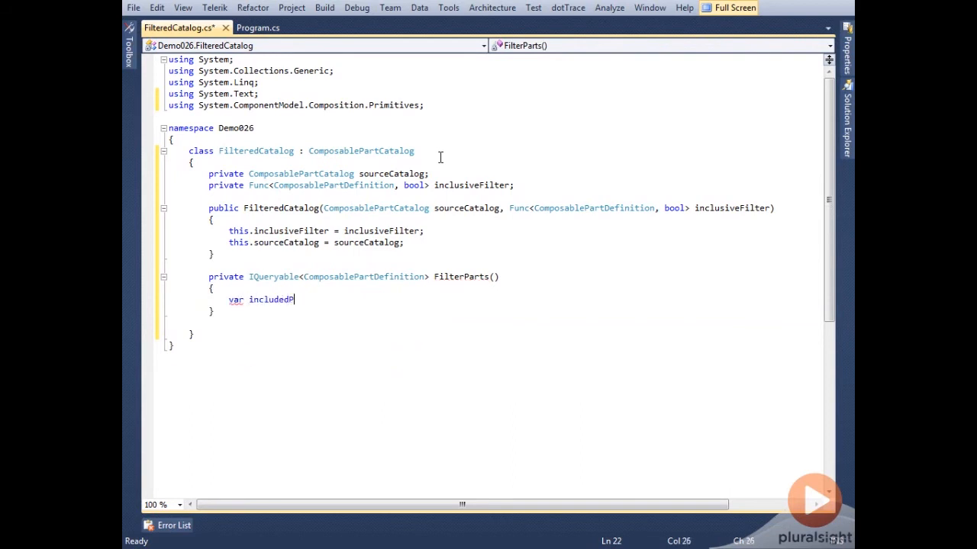
type("arts = (")
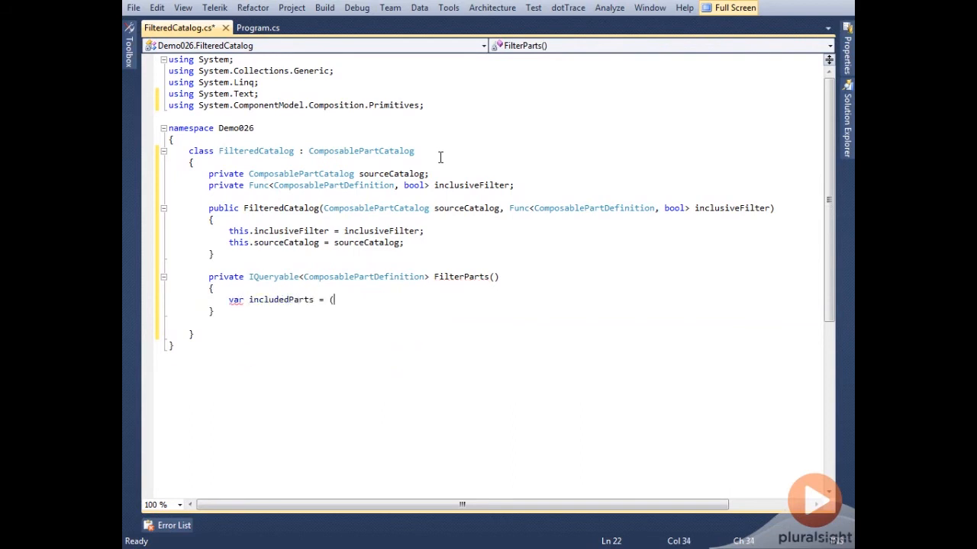
type("from p in sourceCatalog.Parts")
type("let keepPart")
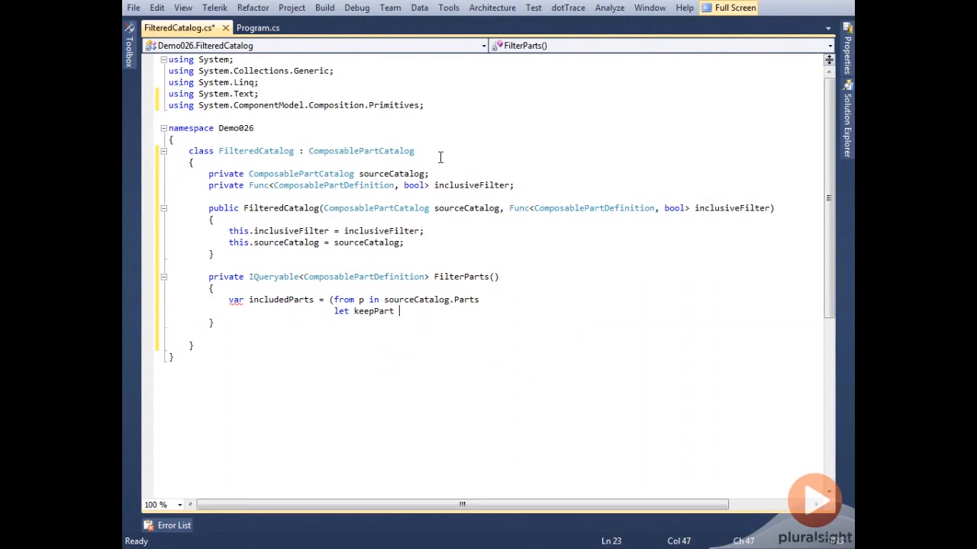
type("= inclusiveFilter(p")
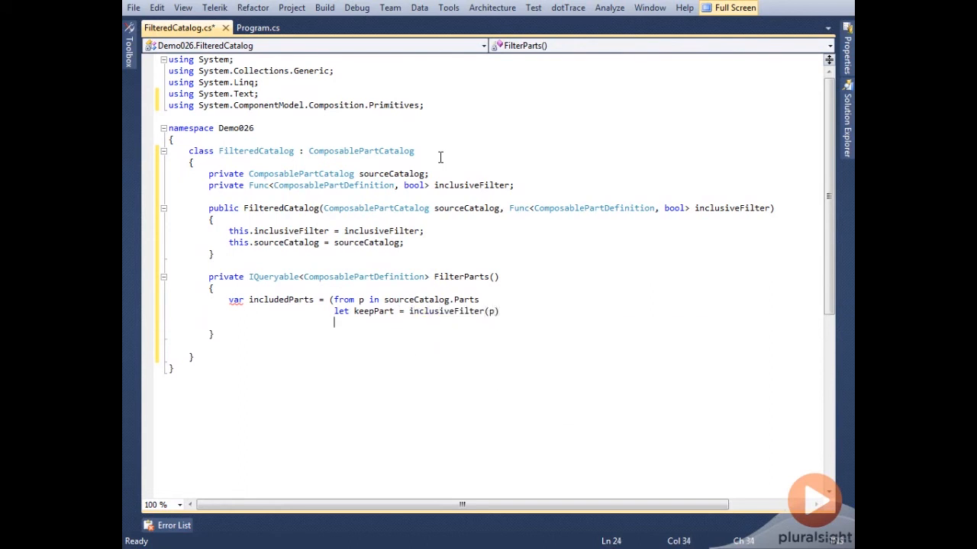
type("where keepPart ==")
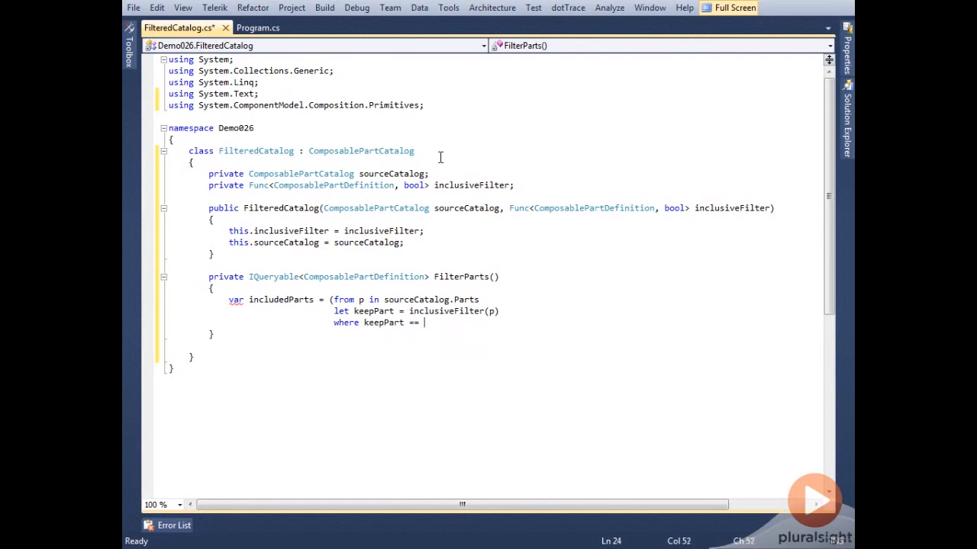
type("true\\nsele")
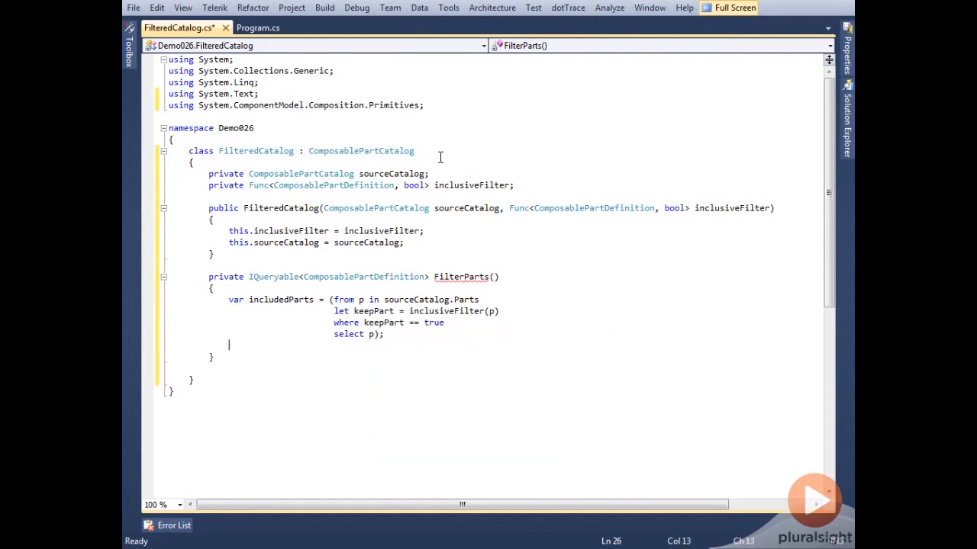
type("return i")
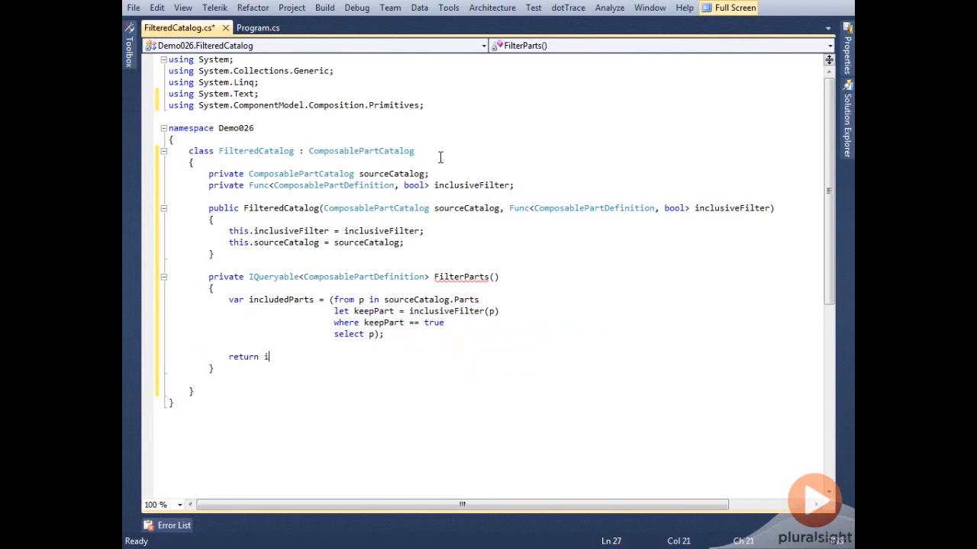
type("ncludedParts;")
type("public override IQueryable<ComposablePartDefinition> Parts")
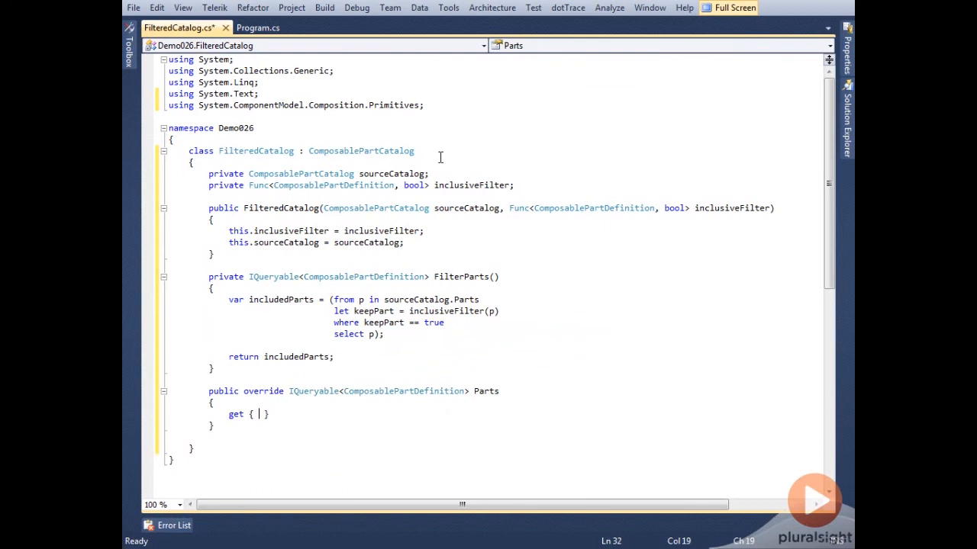
Step: Make the Parts override return FilterParts(), save the file and move to Program.cs below Main
type("return fi")
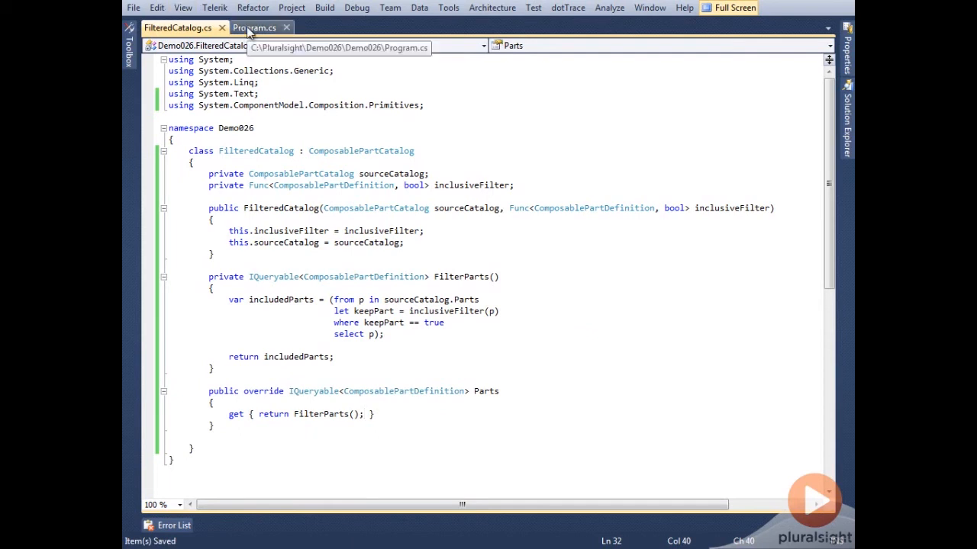
left_click(253, 27)
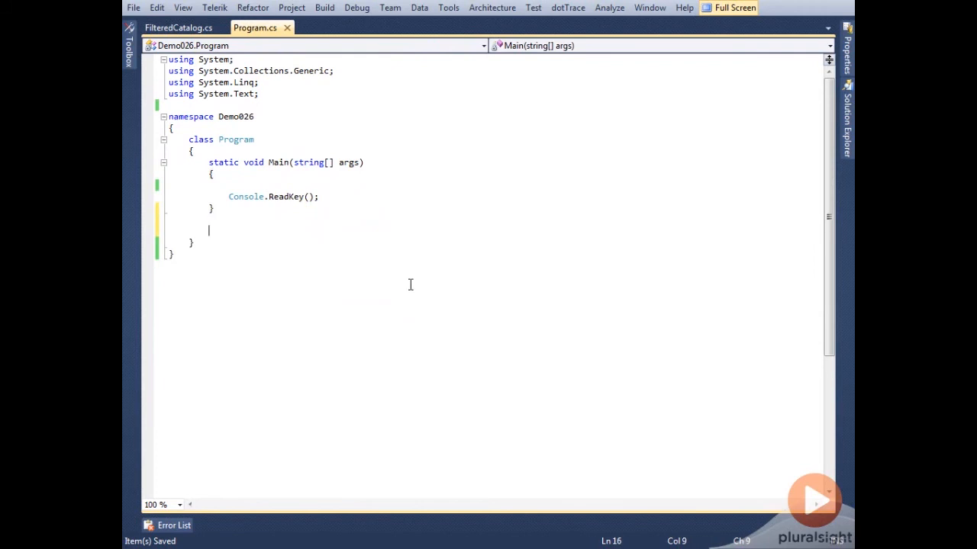
Step: Declare private static bool CheckPartIsTemporary(ComposablePartDefinition) with metadataKey "IsTemporary"
type("private s")
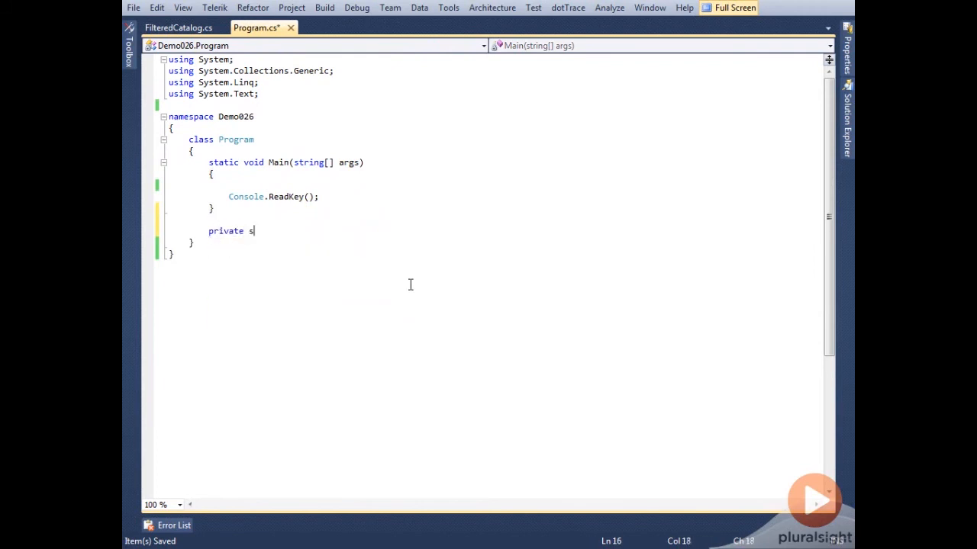
type("tatic")
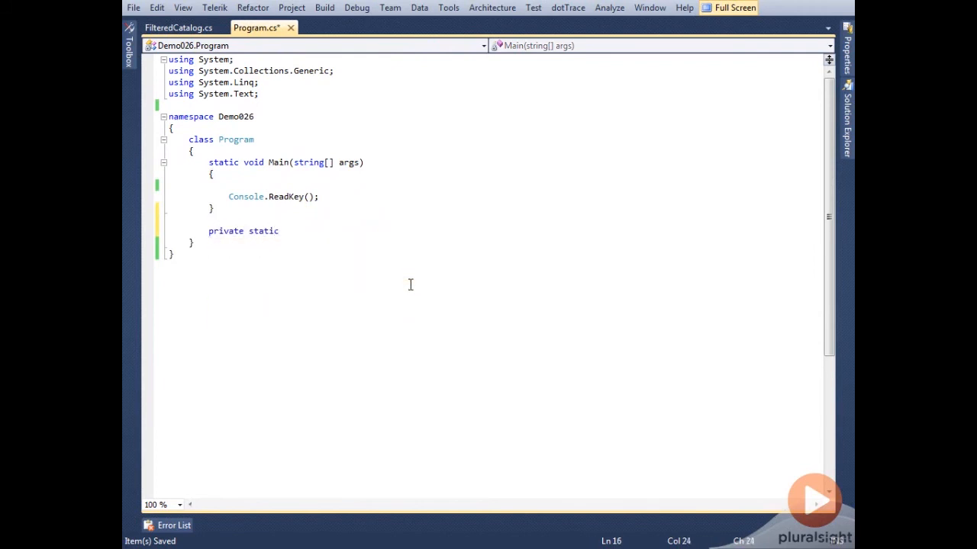
type("bool C")
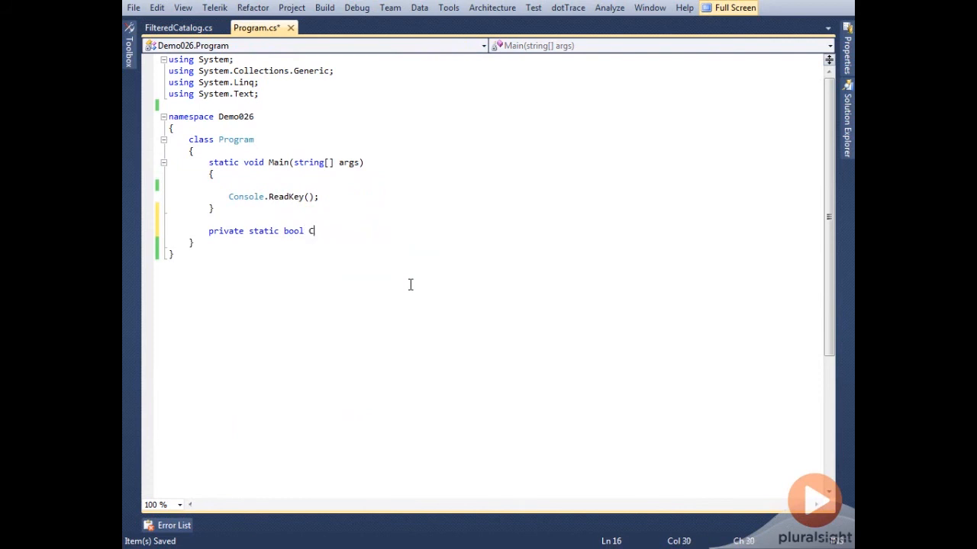
type("heckPartIsTemporary(ComposablePartDefinition partDef")
type("string metadataKey")
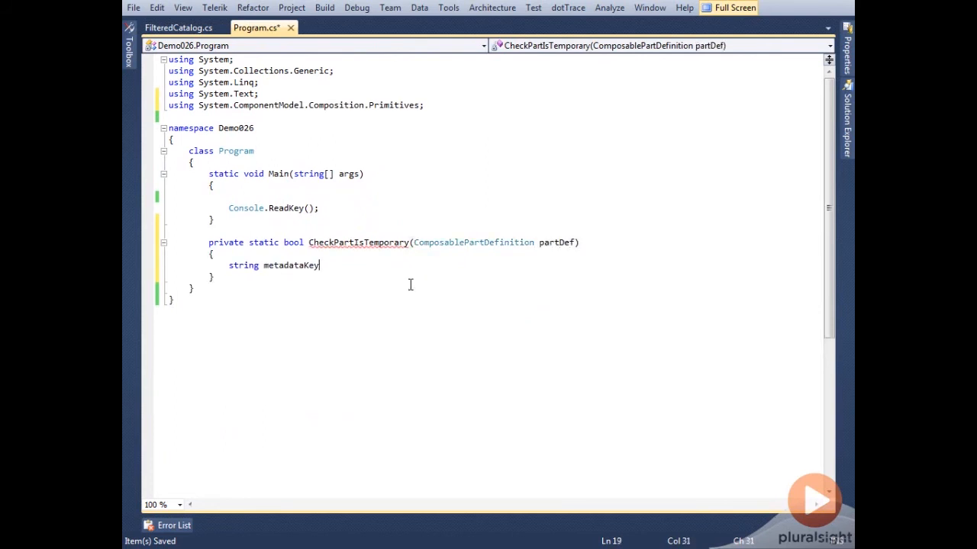
type("= \"IsTemporary\";")
type("var keepPart = (from e in partDef.ExportDefinitions")
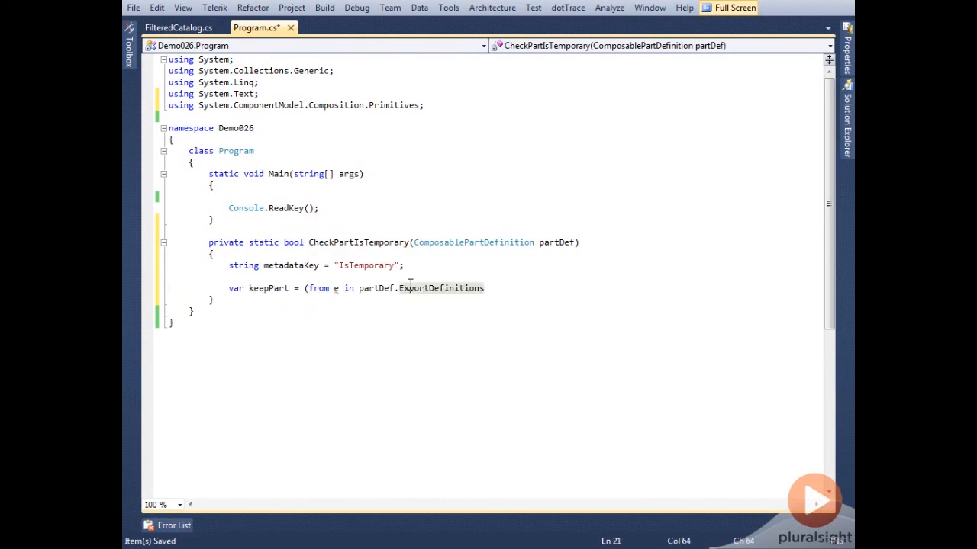
Step: Query ExportDefinitions for any export whose IsTemporary metadata parses to true and return keepPart
type("where e.m")
type("selec")
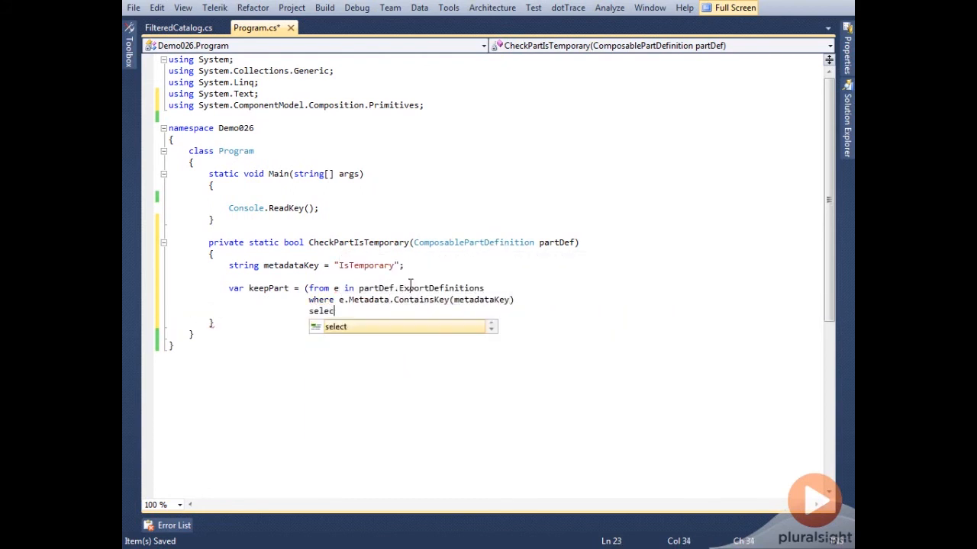
type("e).Any")
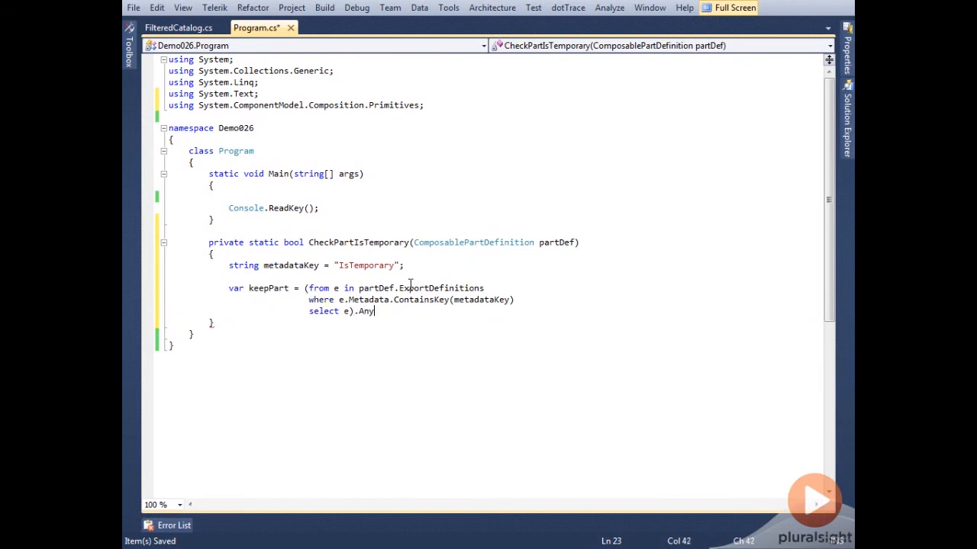
type("(p=>bool.Parse(")
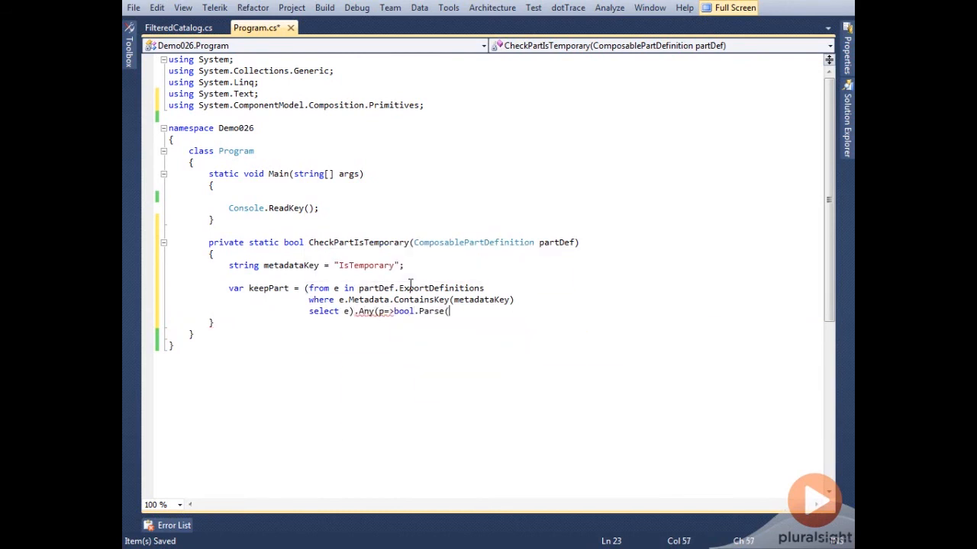
type("p.Metadata[metadataKey]")
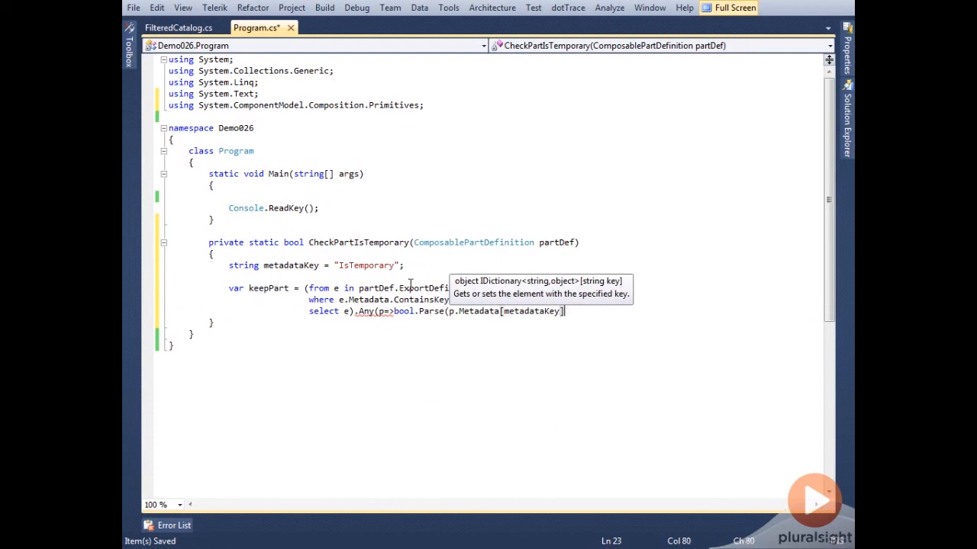
type(".ToString()")
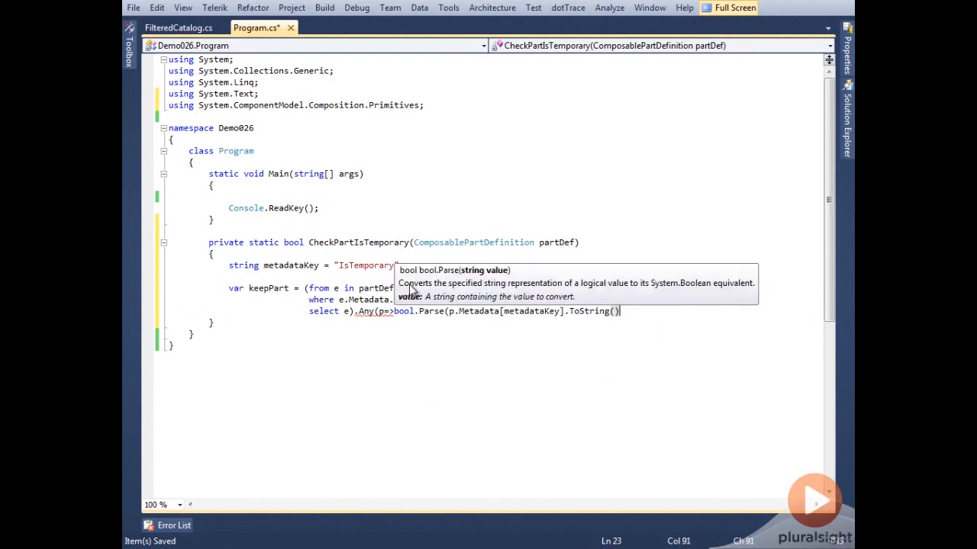
type("return keepPart;")
left_click(496, 195)
type("AssemblyCatalog asmCatalog = new AssemblyCatalog(")
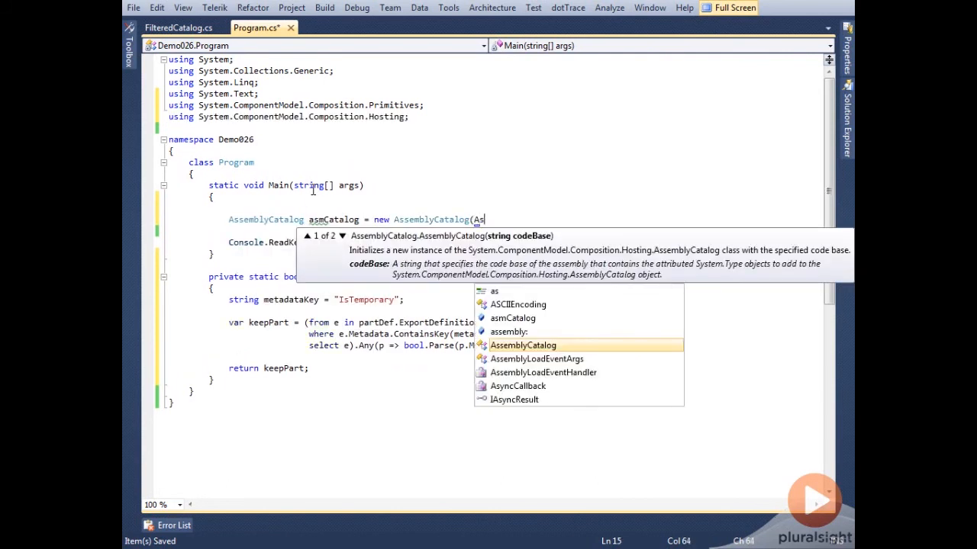
Step: In Main, wrap an AssemblyCatalog of the executing assembly in a FilteredCatalog using CheckPartIsTemporary and build a CompositionContainer over it
type("Assembly.GetExecutingAssembly(")
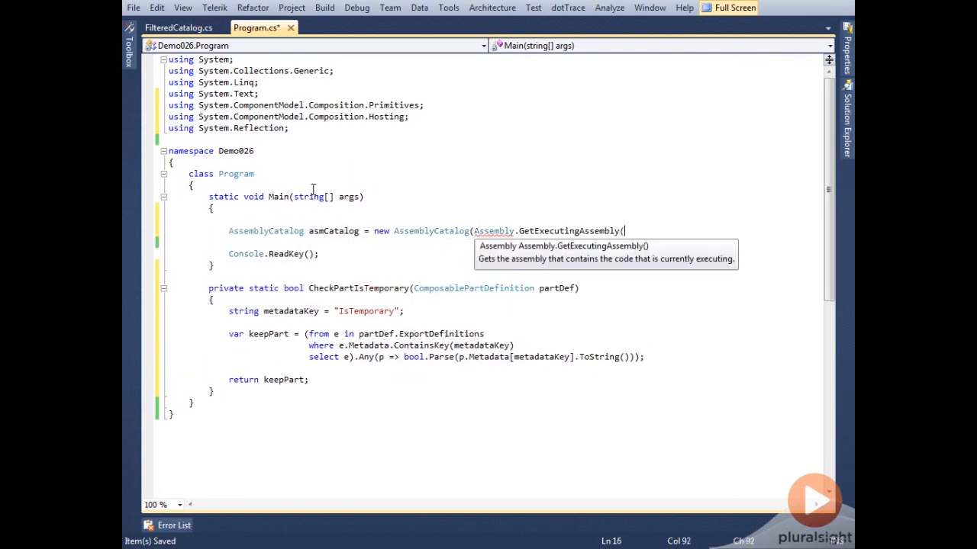
type("FilteredCatalog filtere")
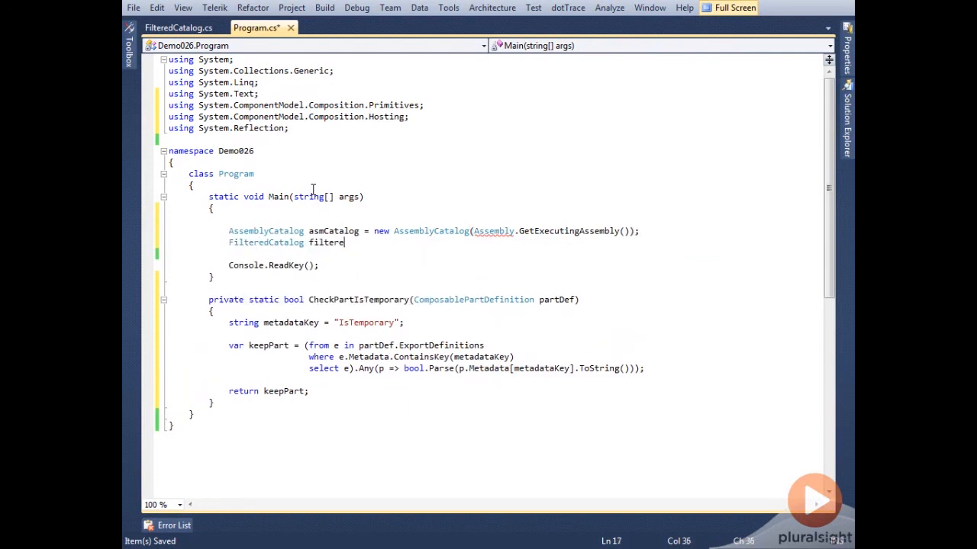
type("dCatalog = new")
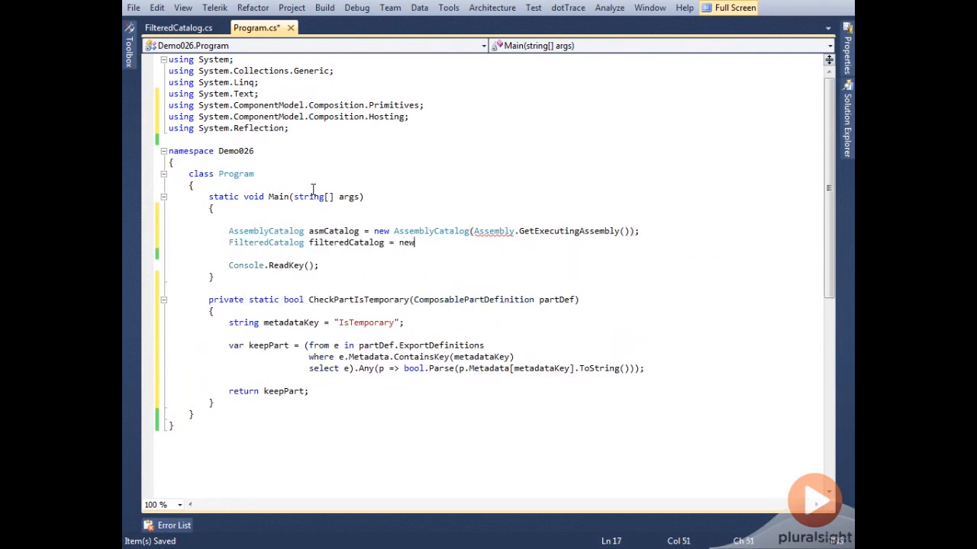
type("FilteredCatalog(asmCatalog, checkPartIsTemporary);")
type("CompositionContainer container")
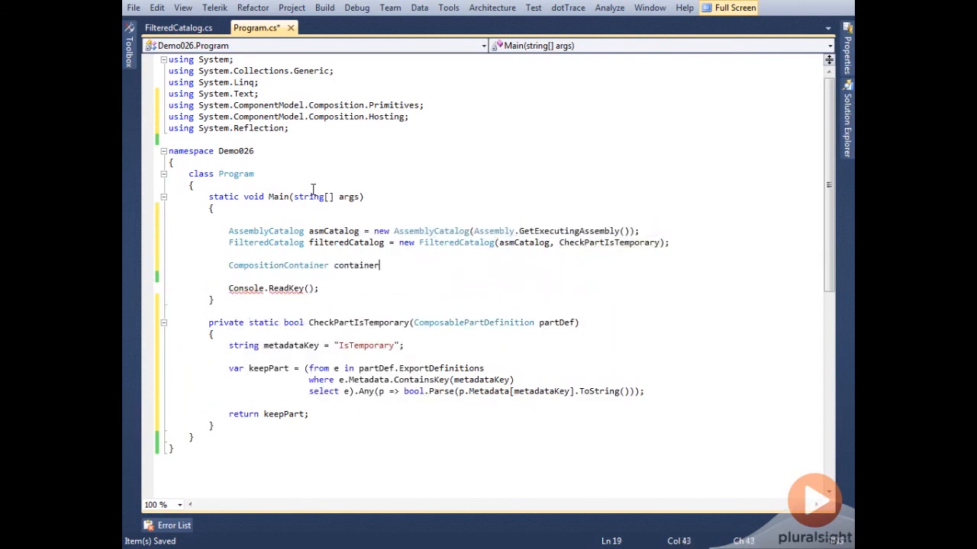
type("= new CompositionContainer(filteredCatalog);")
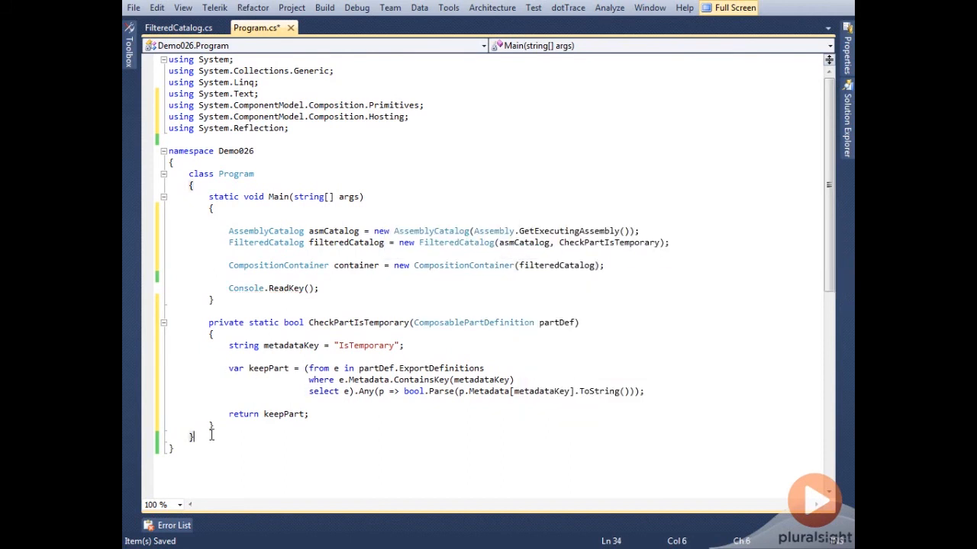
type("class Pa")
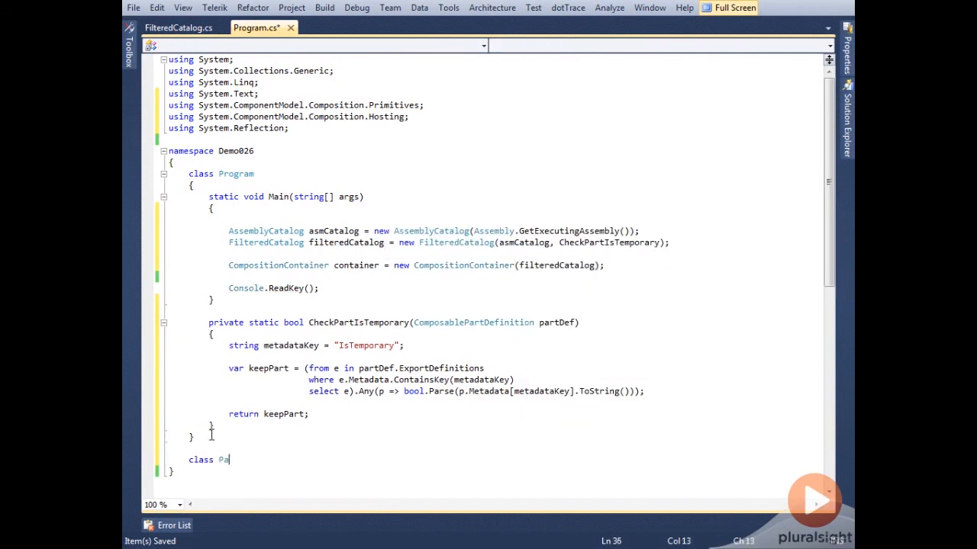
Step: Define exported classes PartA, PartB and PartC, tagging PartC with ExportMetadata("IsTemporary", true)
type("rtA { }")
type("[ExportMetadata(")
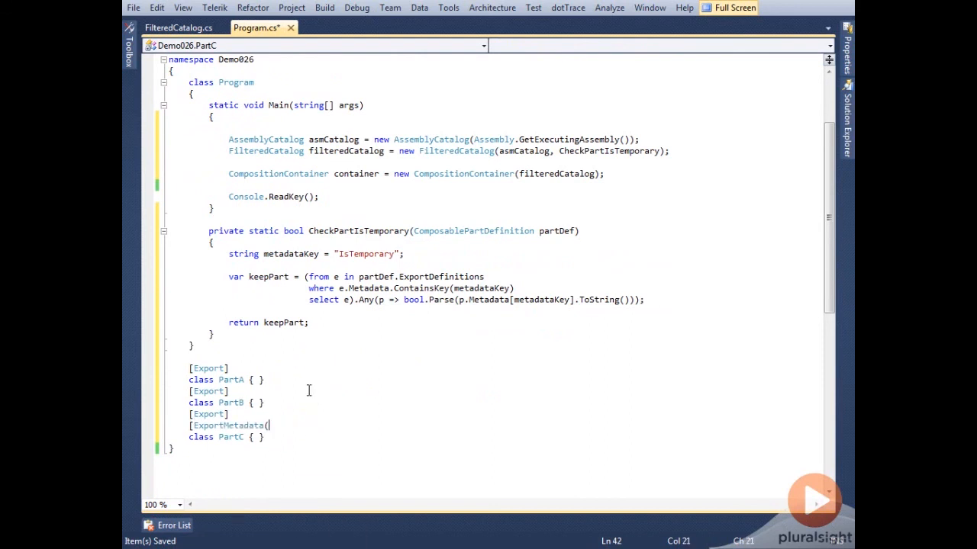
type("\"IsTemporary\",")
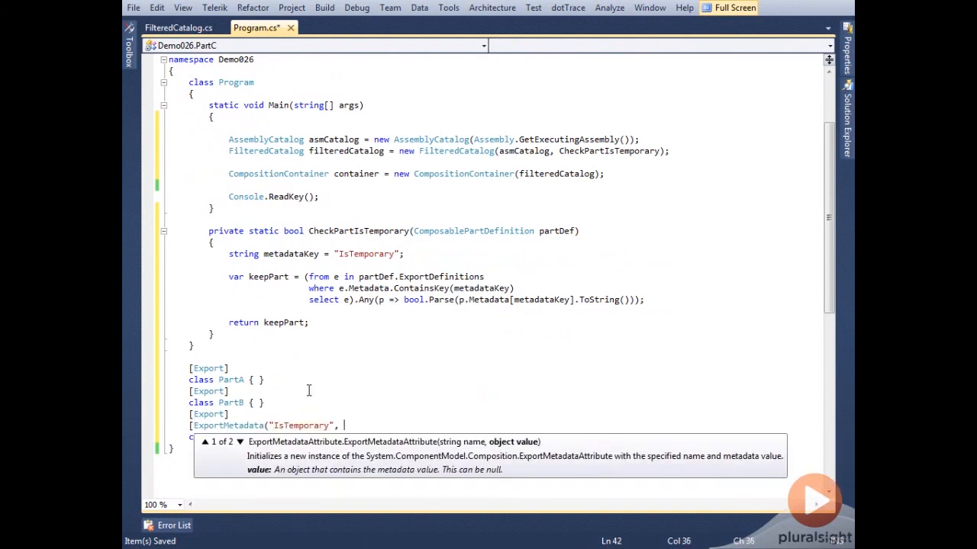
type("true)]")
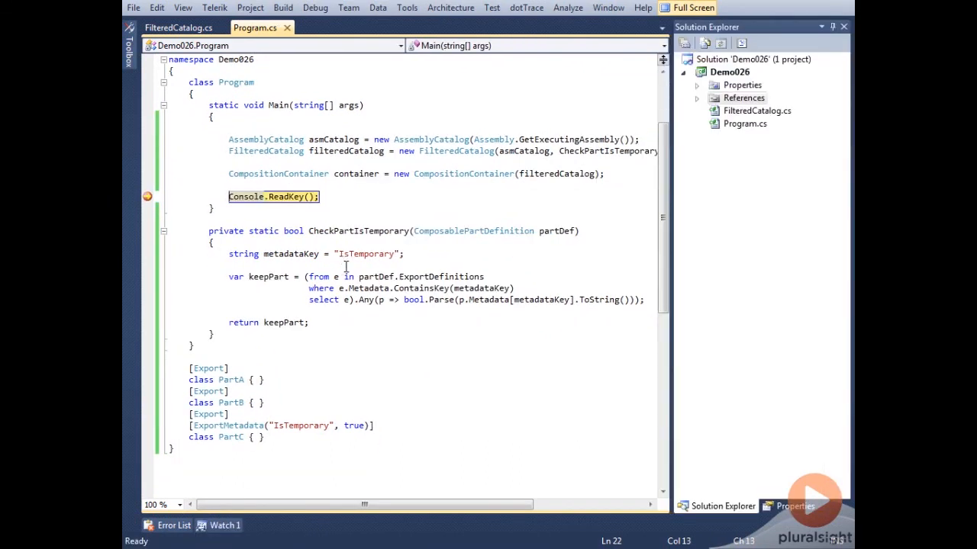
mouse_move(355, 174)
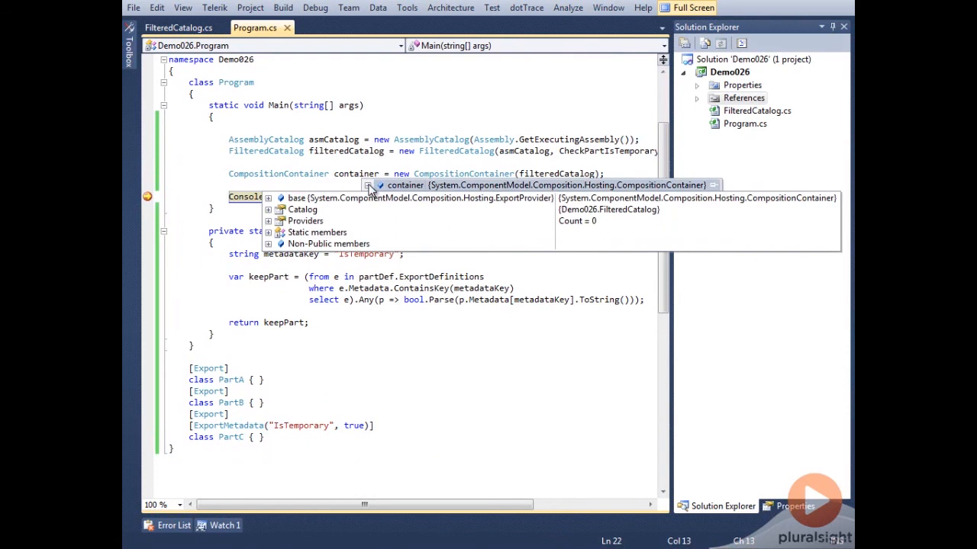
Step: At the breakpoint, inspect the container and expand asmCatalog's Parts to see PartA, PartB and PartC
left_click(268, 209)
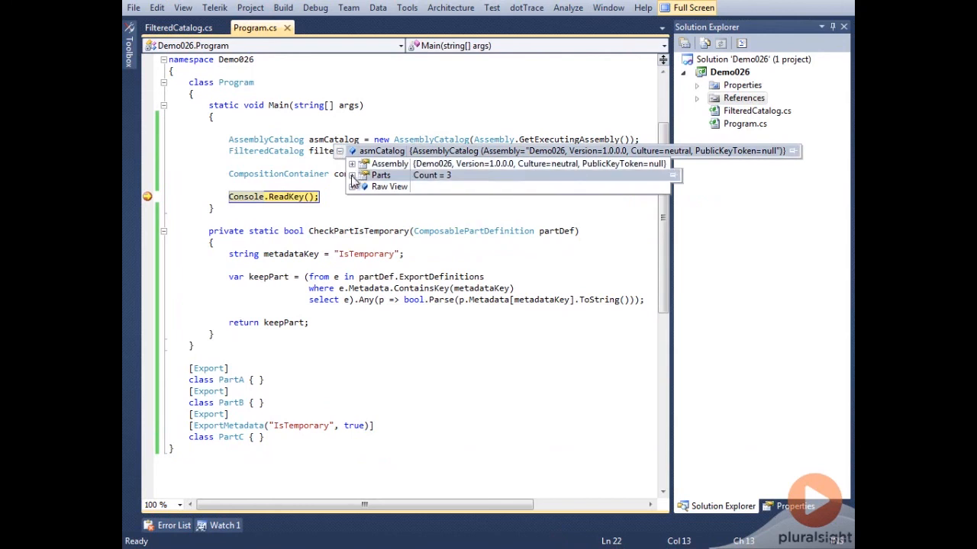
left_click(354, 174)
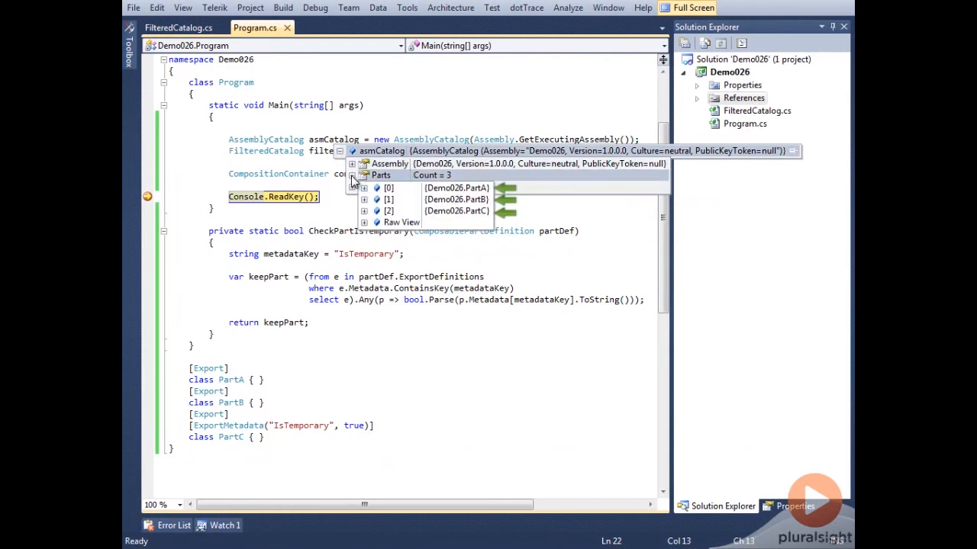